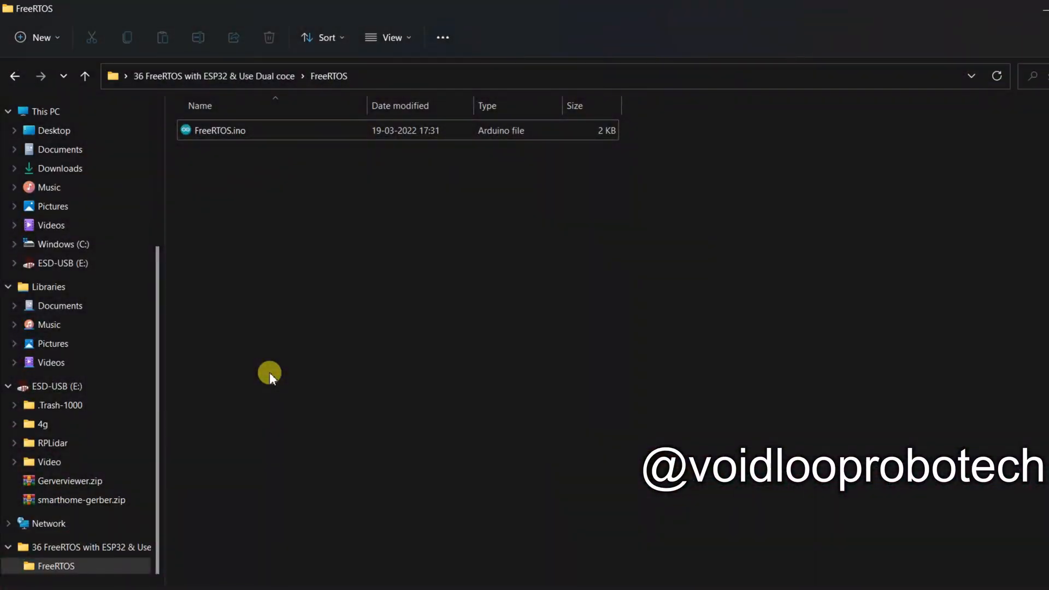
mouse_move(188, 173)
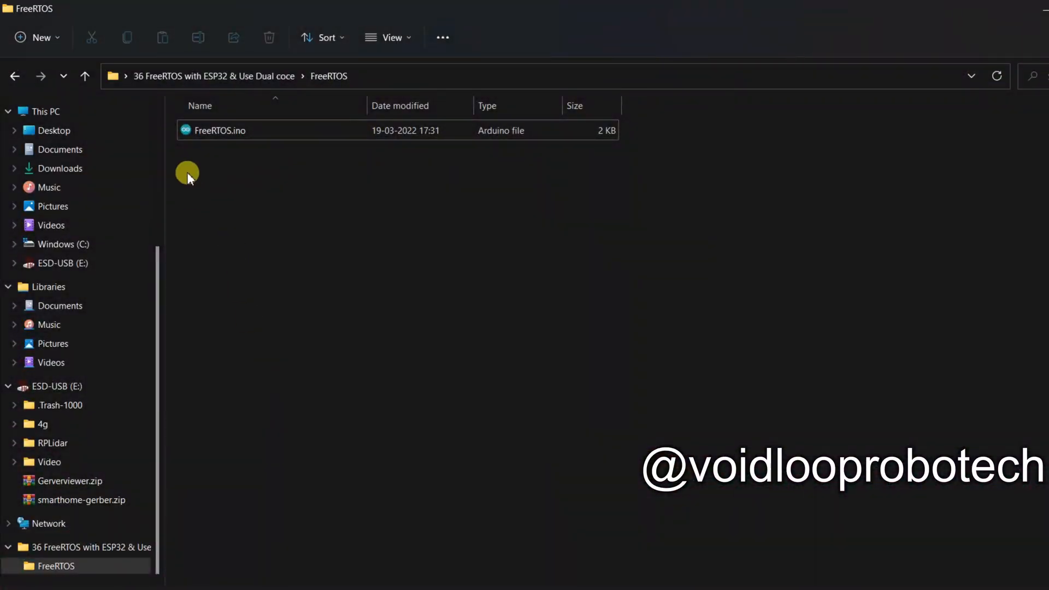
mouse_move(211, 134)
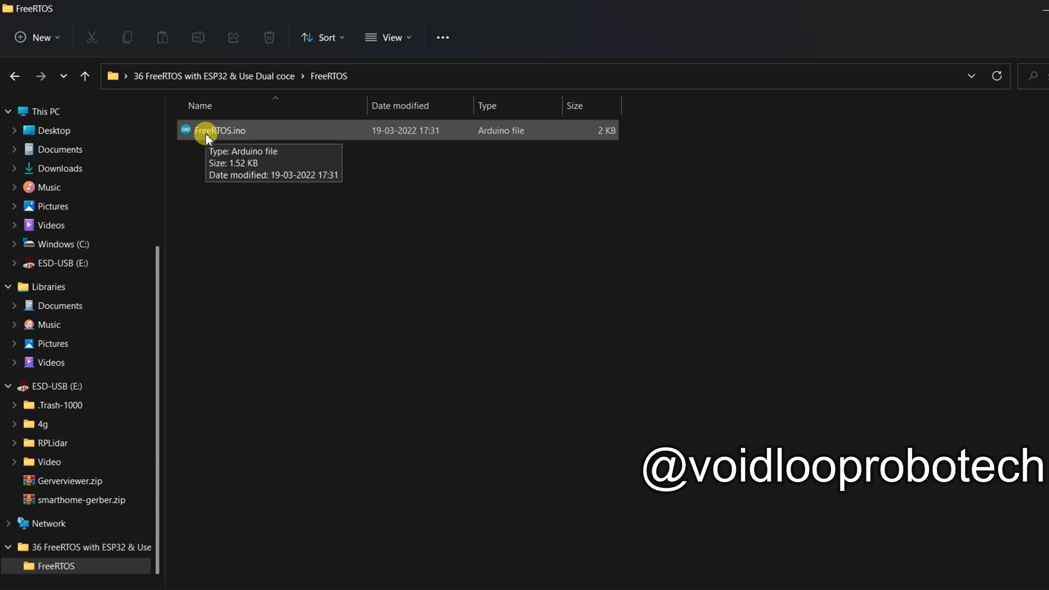
- Open FreeRTOS.ino from the FreeRTOS folder in the Arduino IDE
double_click(219, 130)
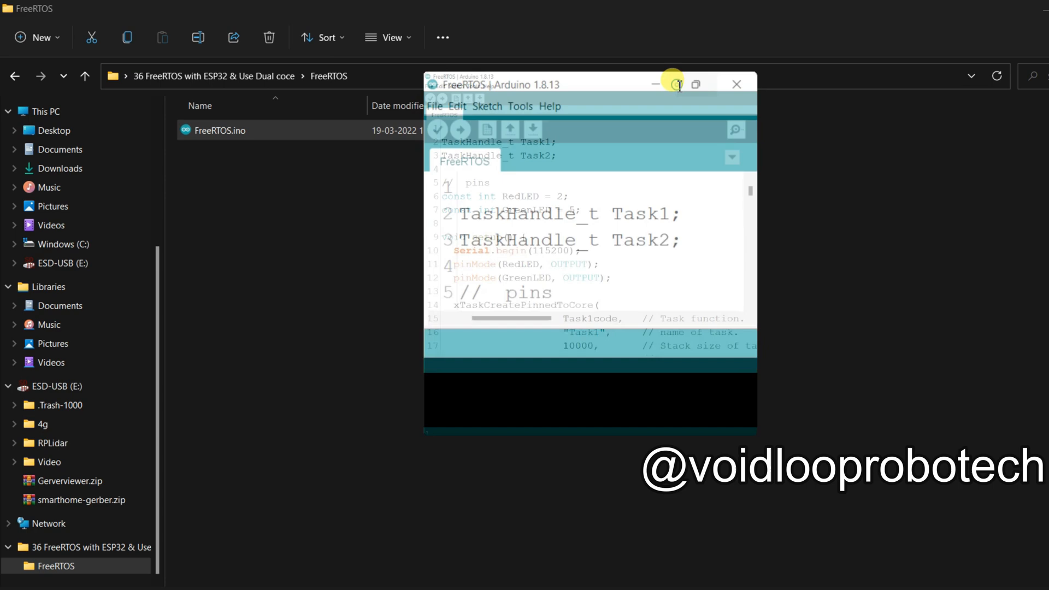
- Maximize the IDE and walk through the task handles, LED pin constants and setup
click(695, 84)
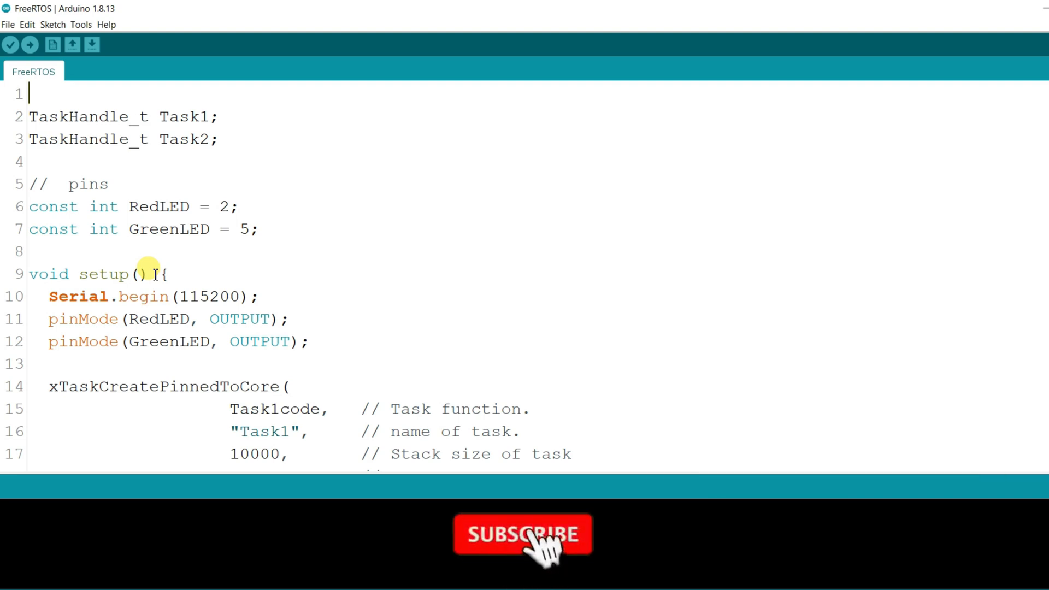
click(522, 534)
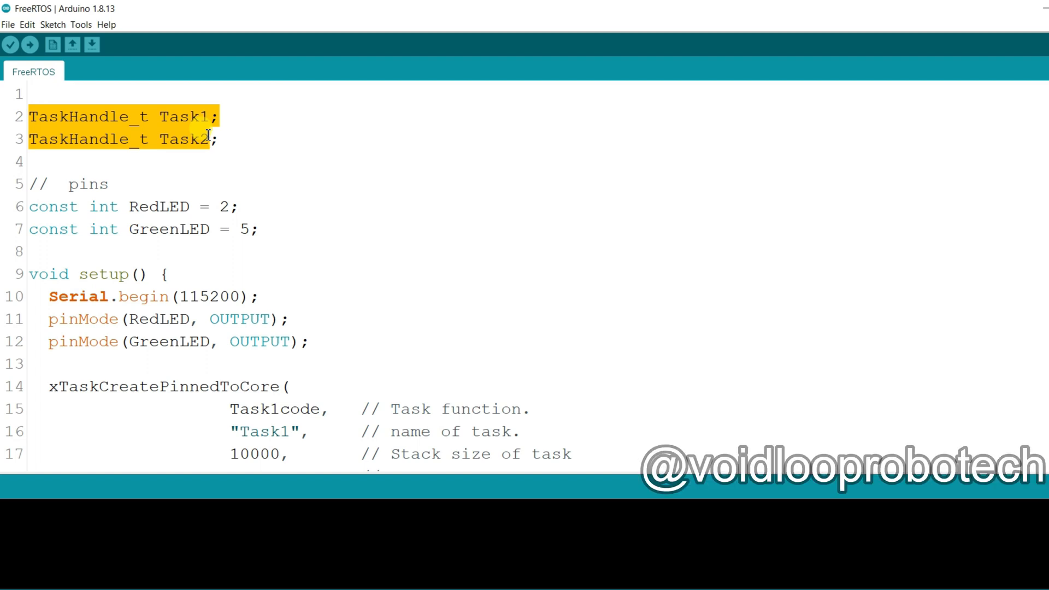
scroll(down, 3)
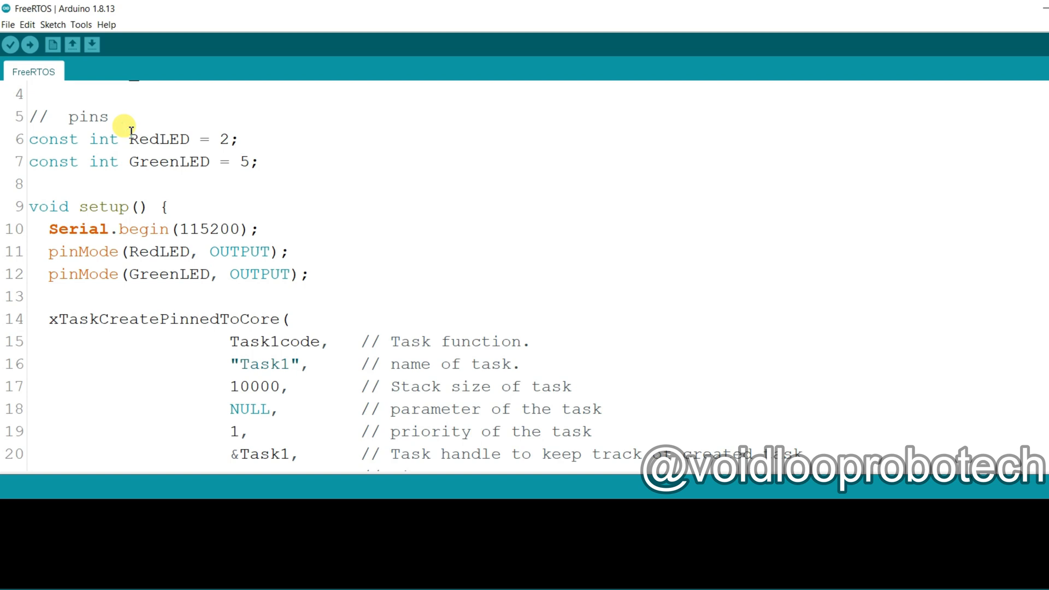
double_click(159, 139)
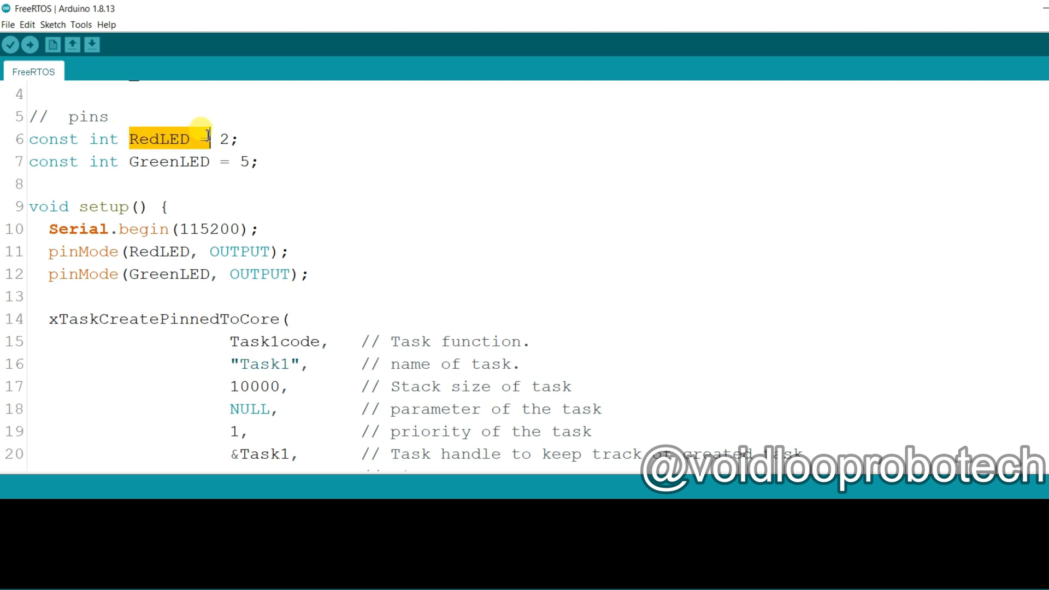
double_click(169, 161)
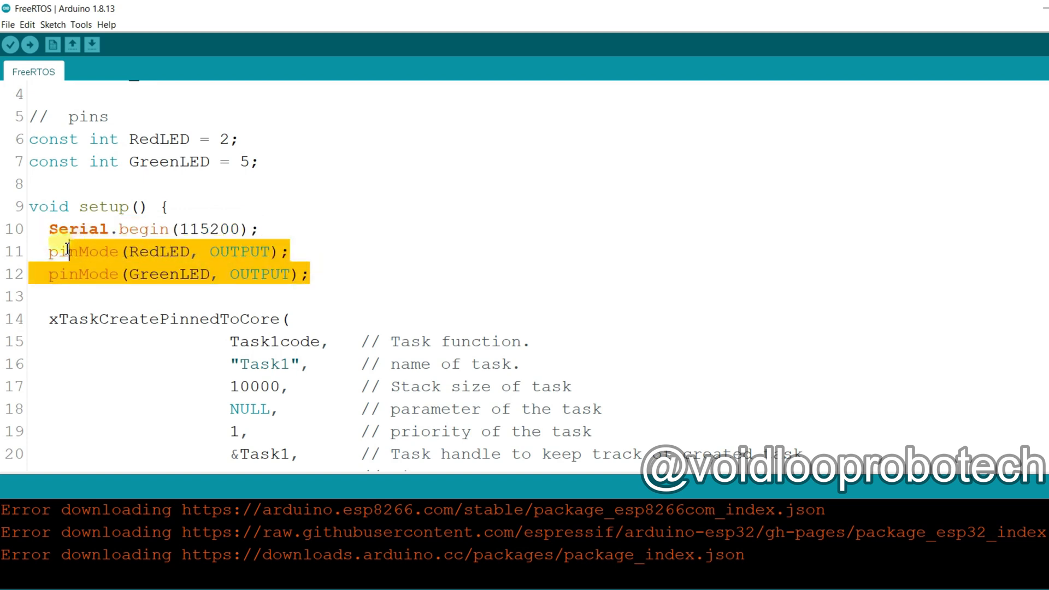
scroll(down, 3)
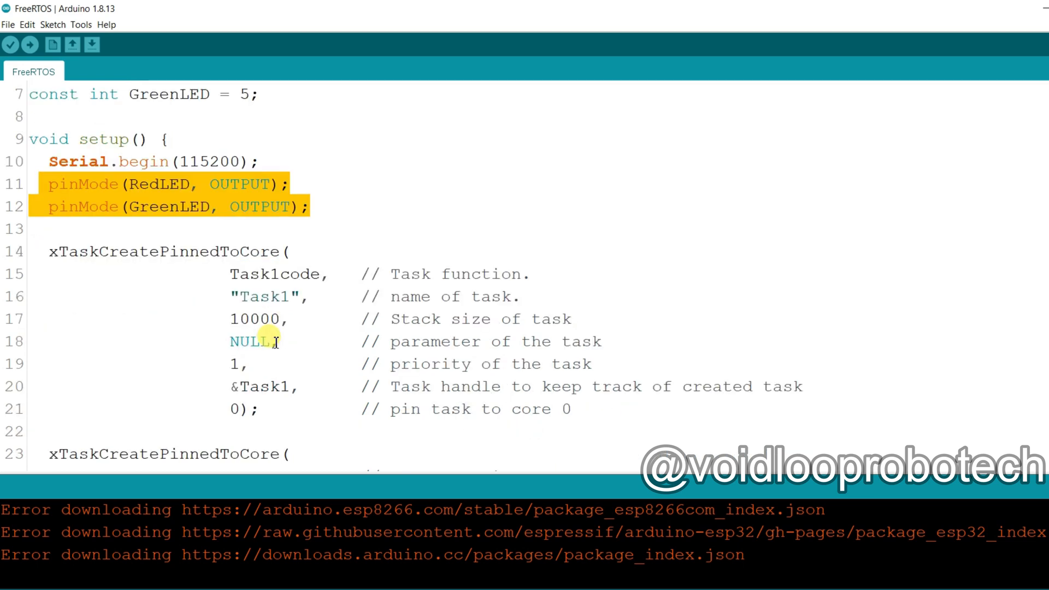
scroll(down, 3)
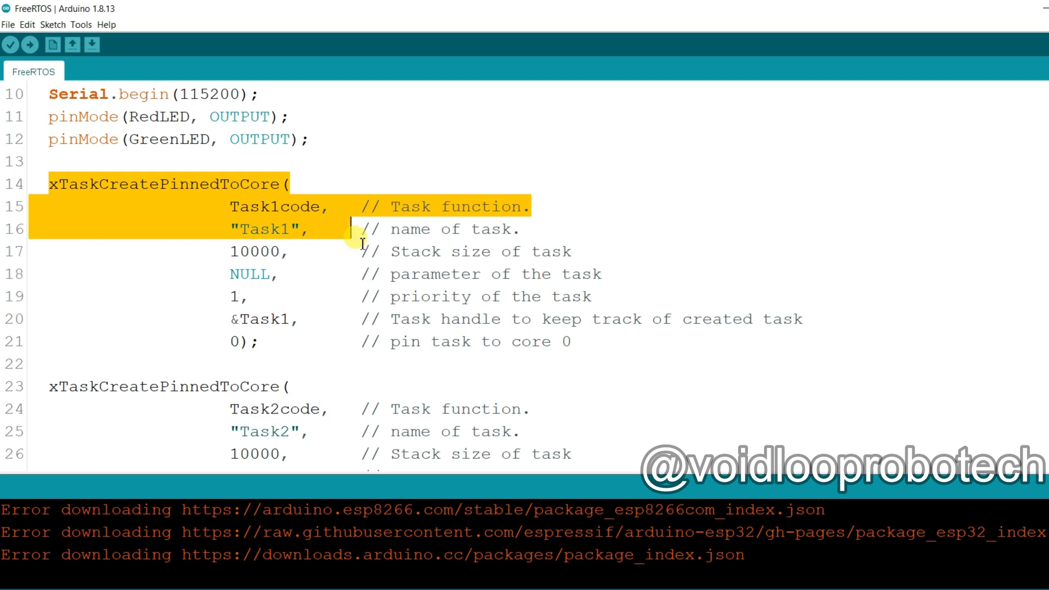
drag(358, 229, 582, 341)
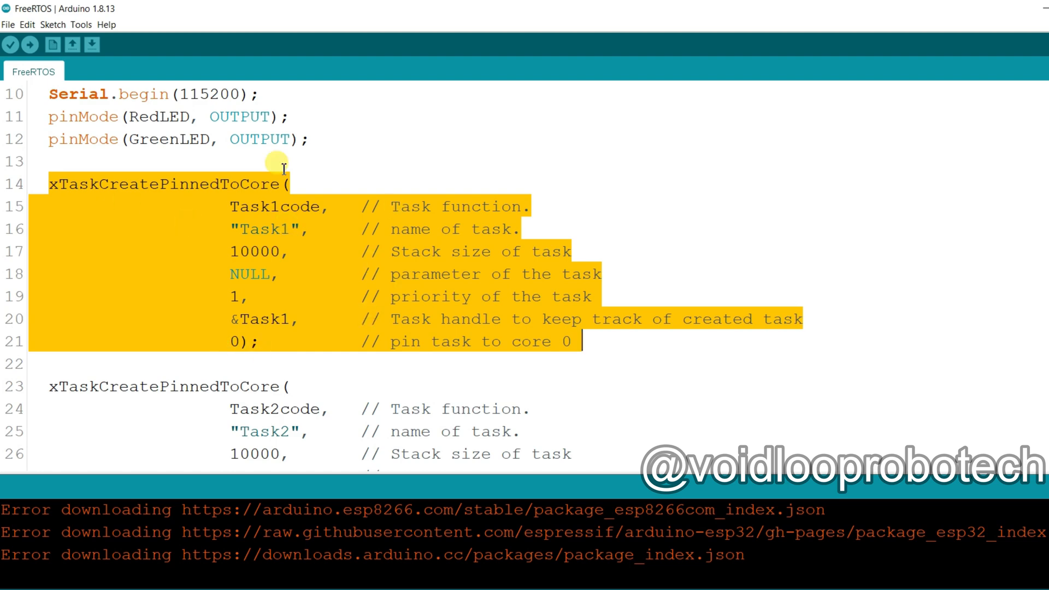
mouse_move(224, 201)
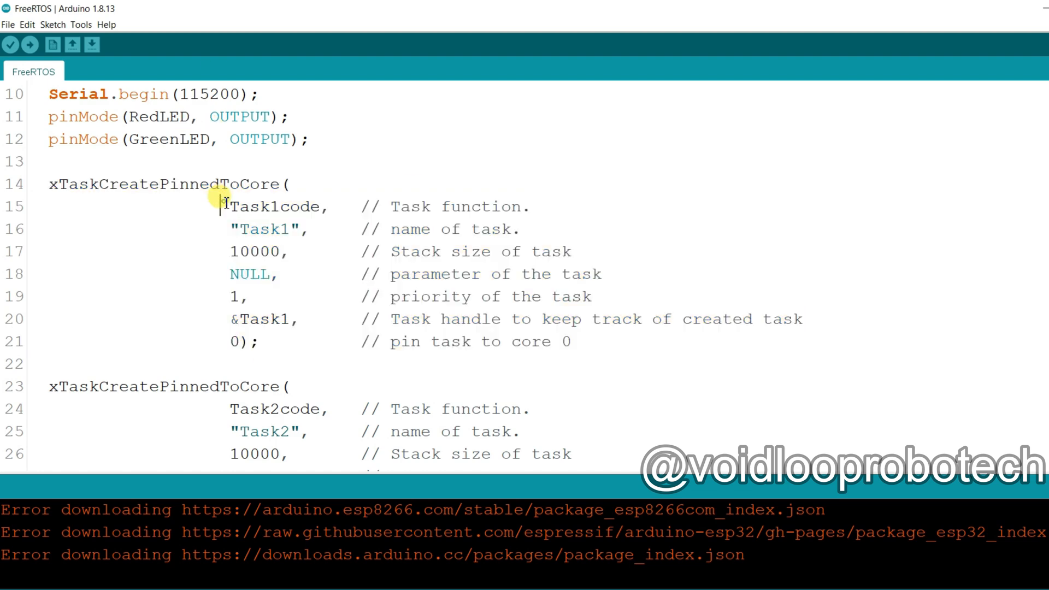
double_click(274, 206)
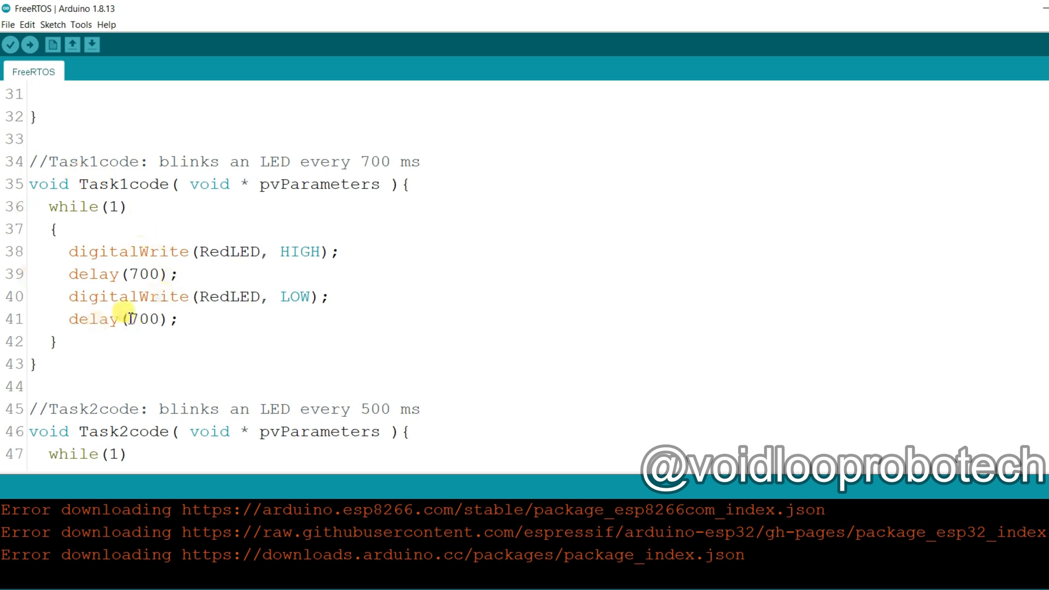
right_click(152, 241)
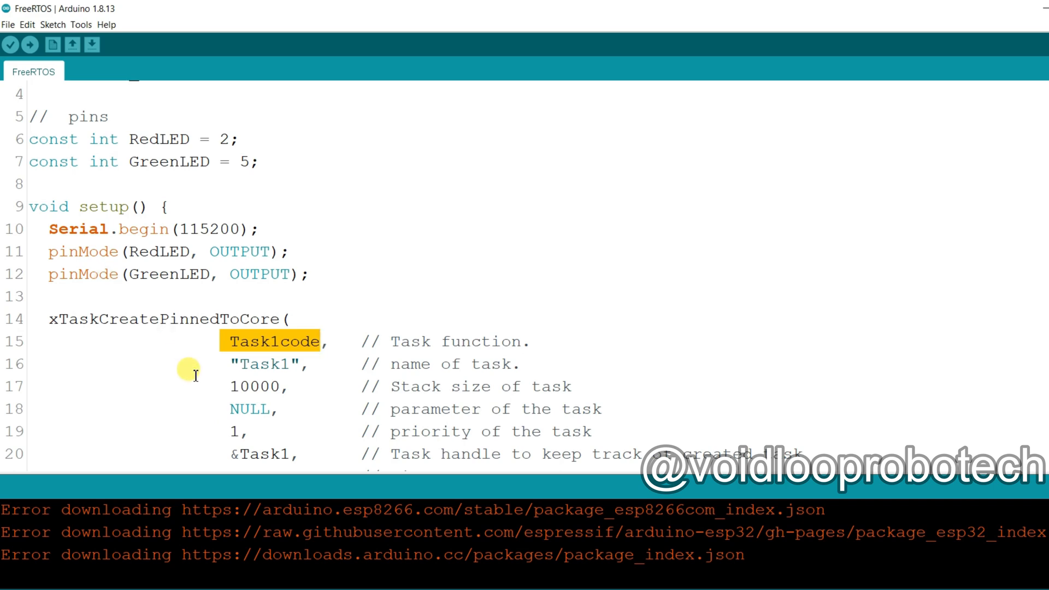
scroll(down, 3)
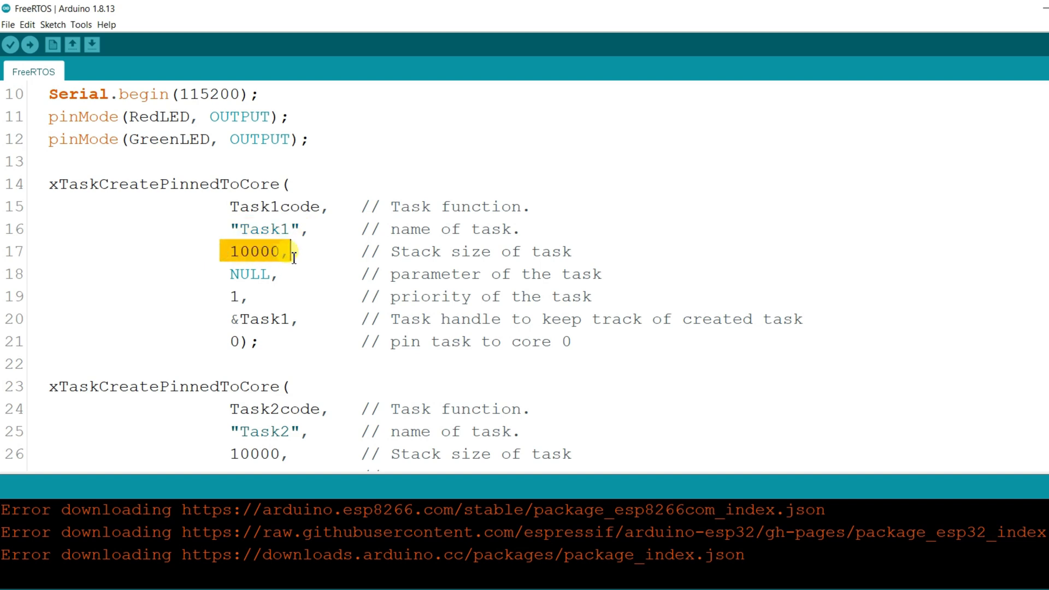
scroll(down, 3)
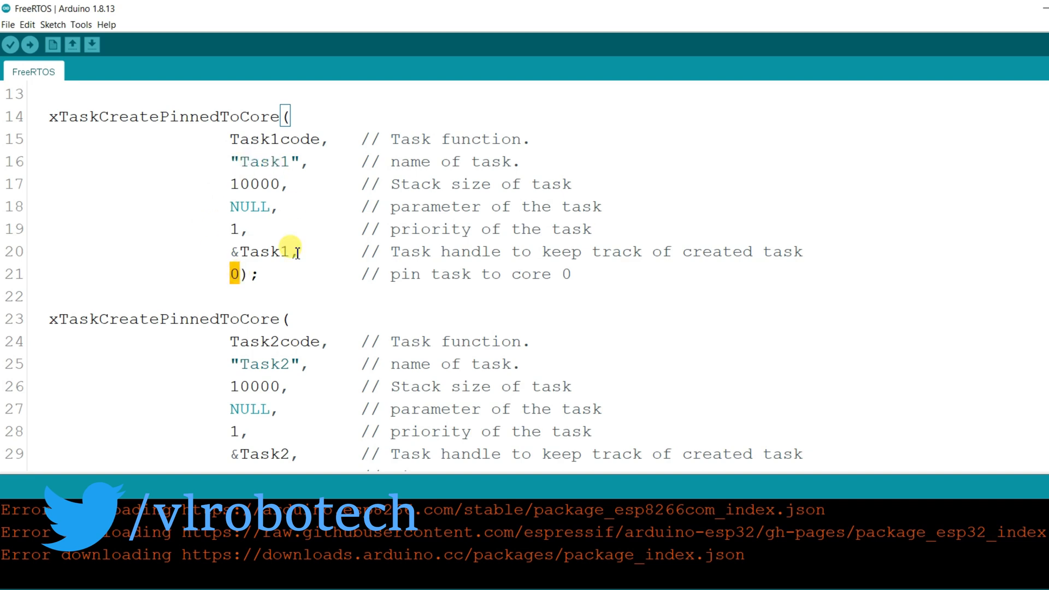
mouse_move(204, 199)
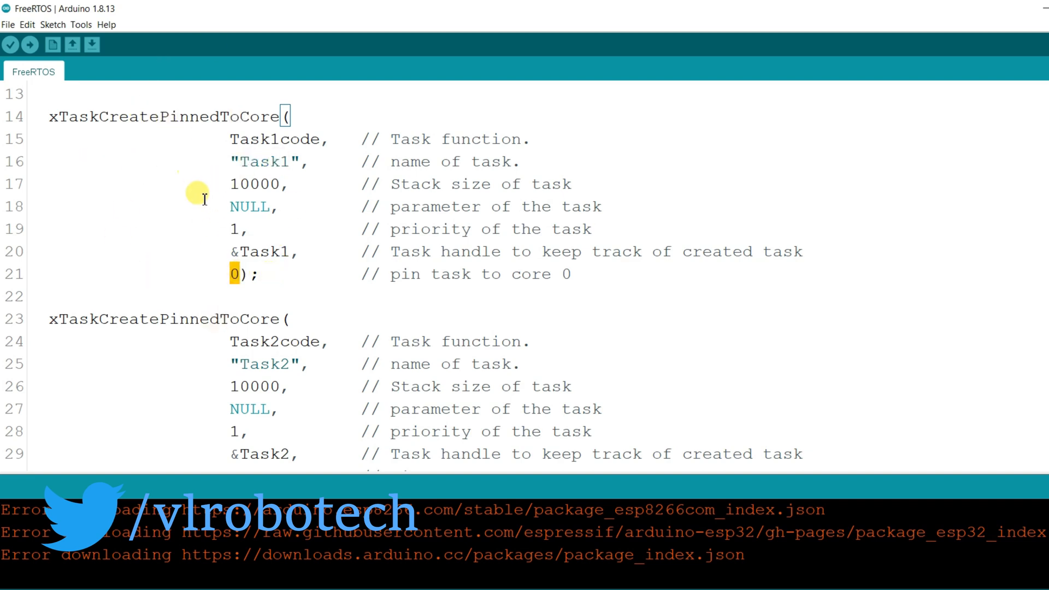
scroll(down, 3)
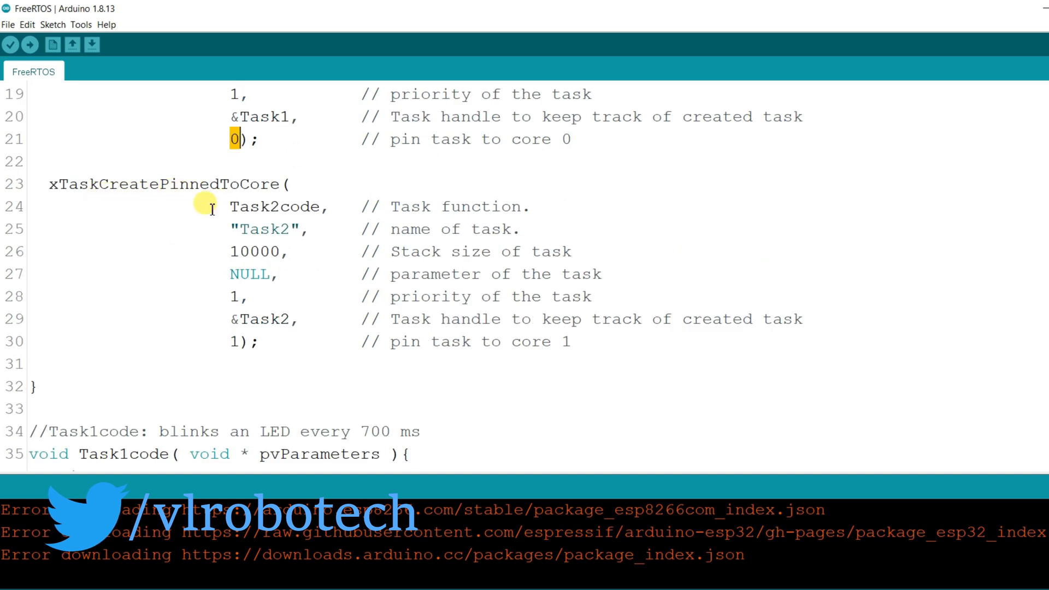
double_click(278, 206)
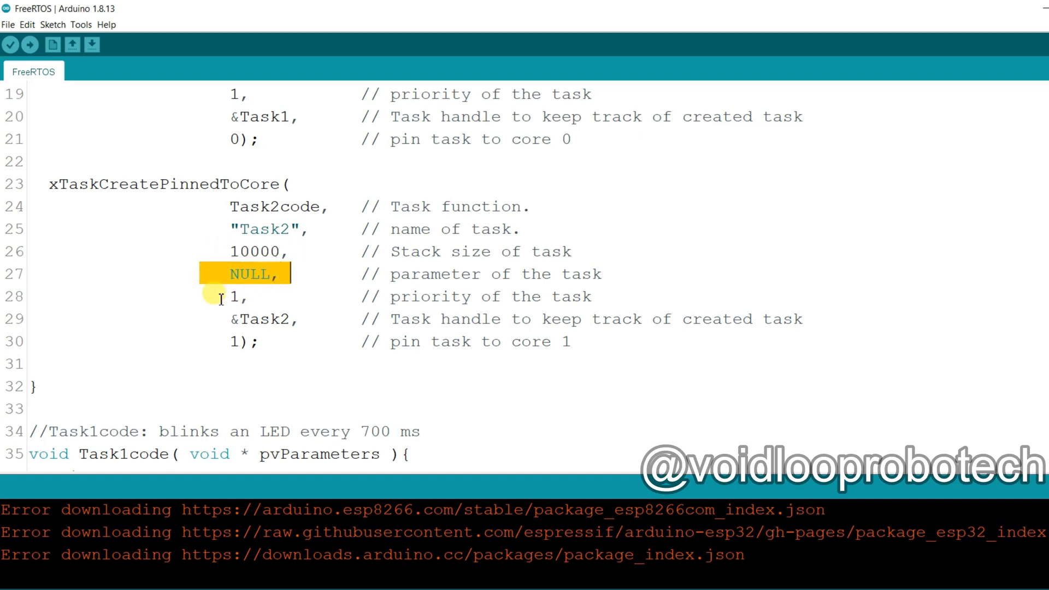
click(238, 296)
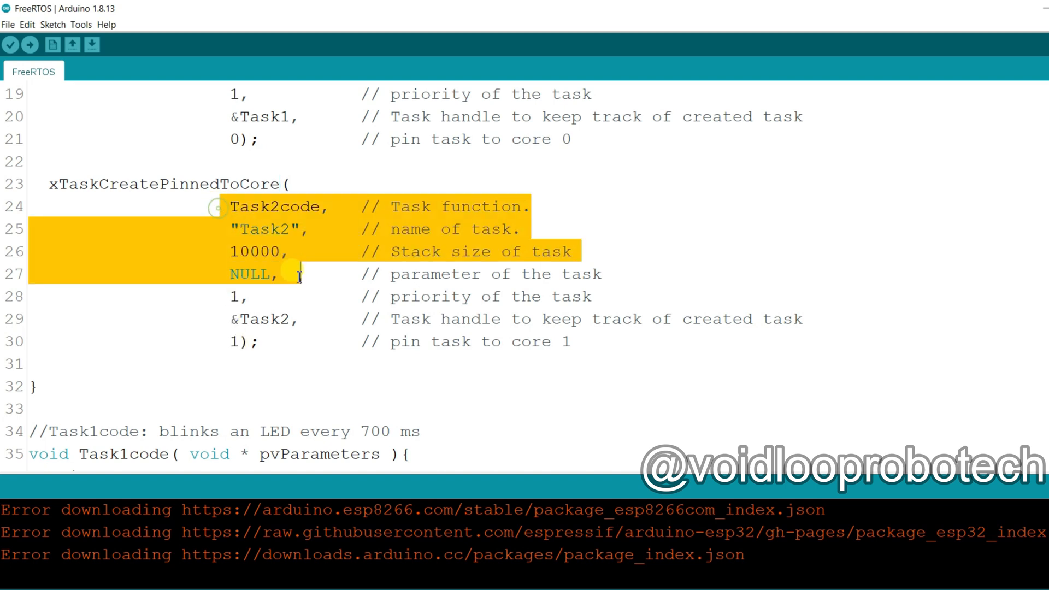
drag(300, 274, 319, 341)
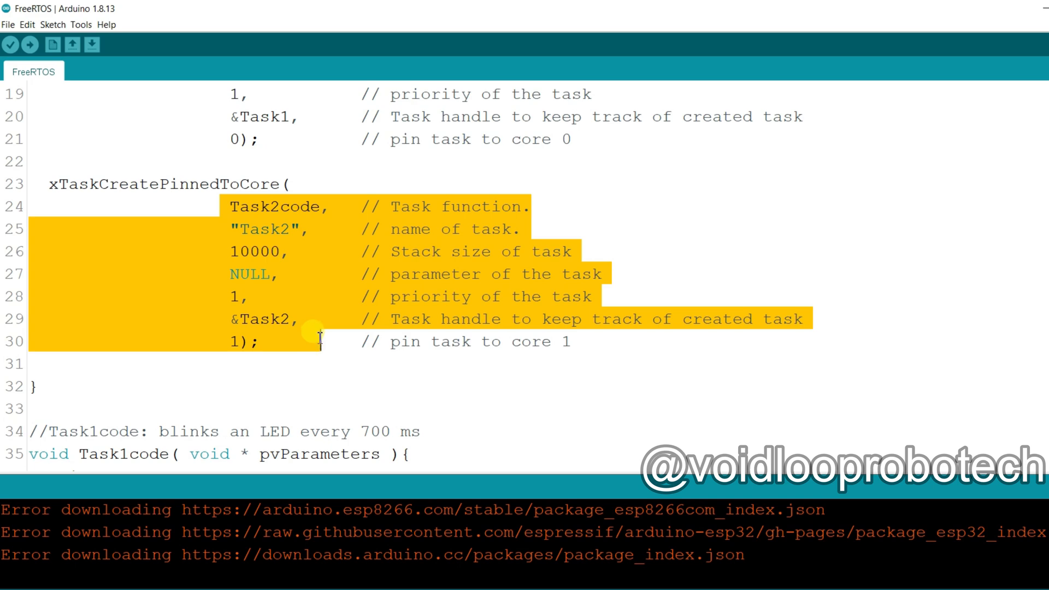
scroll(down, 3)
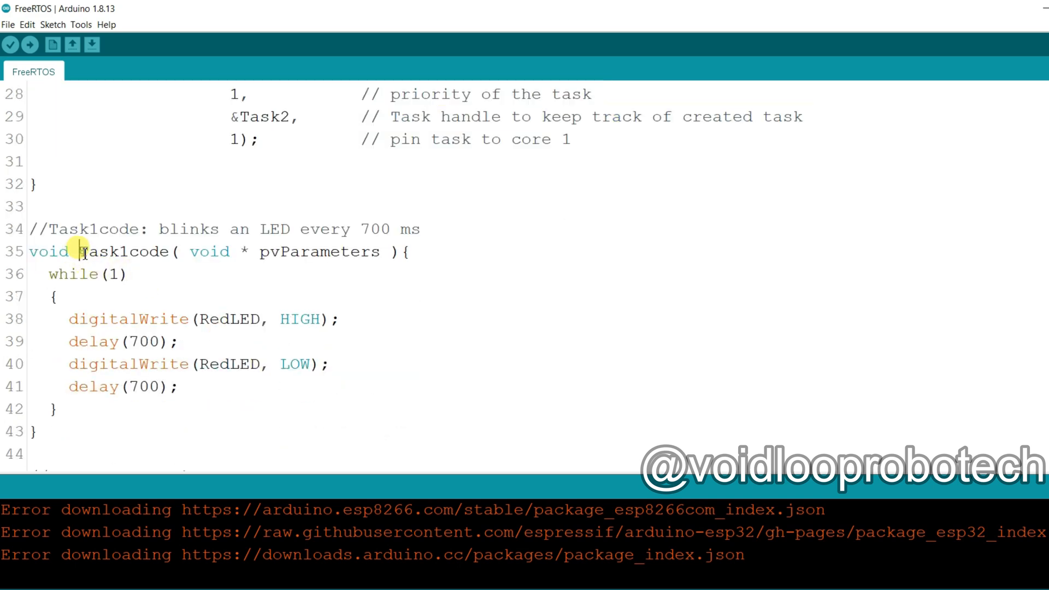
double_click(125, 252)
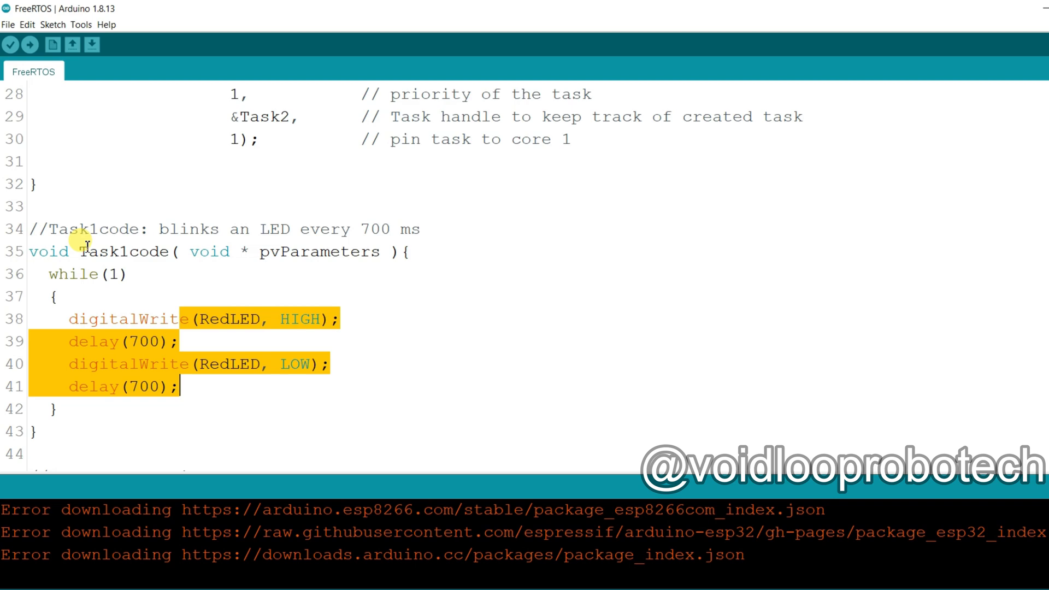
scroll(down, 3)
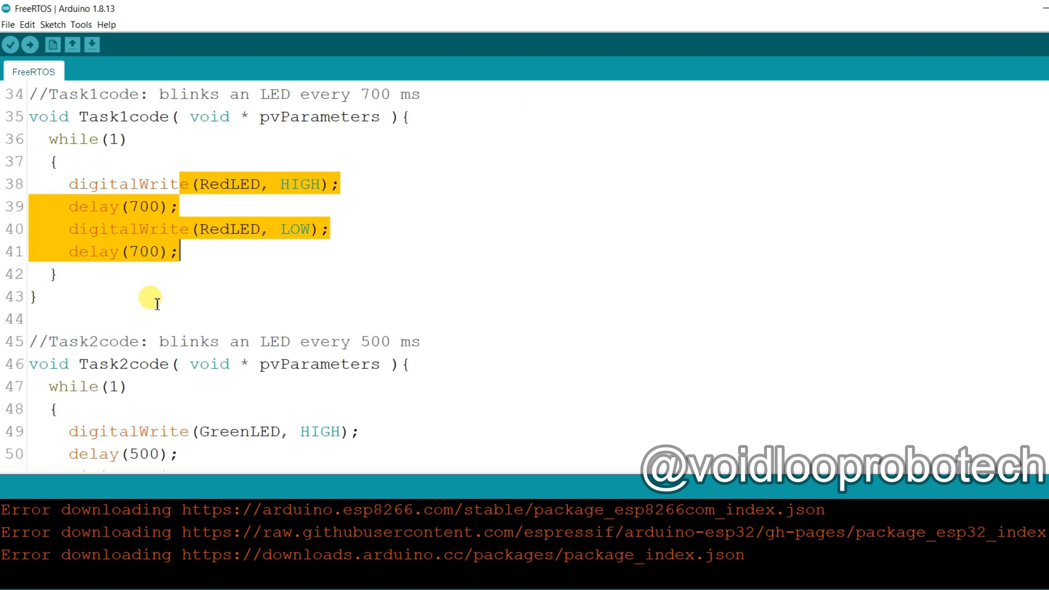
scroll(down, 3)
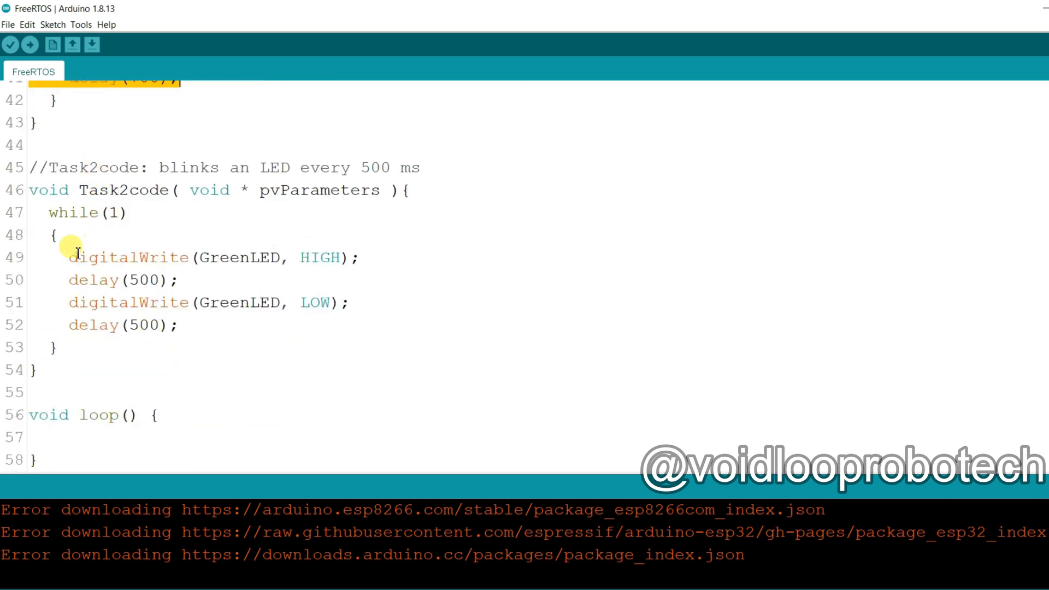
drag(69, 257, 180, 325)
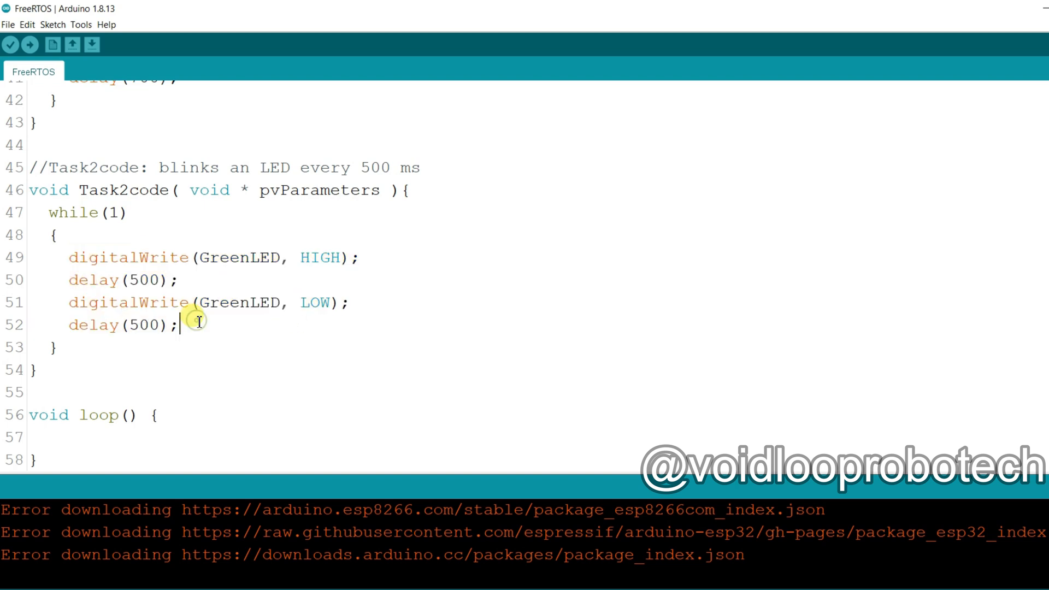
mouse_move(188, 241)
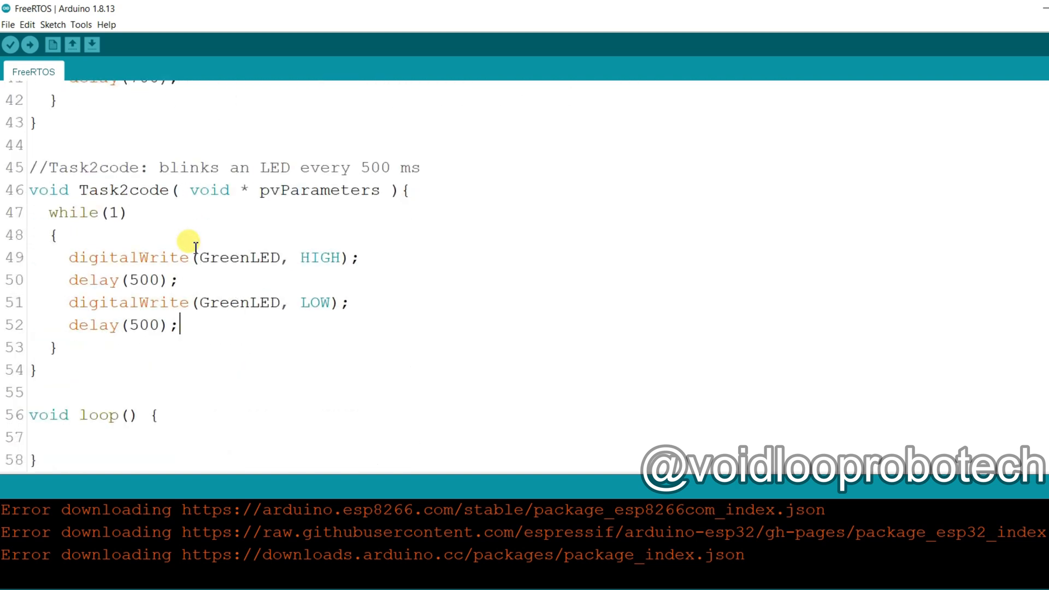
mouse_move(101, 221)
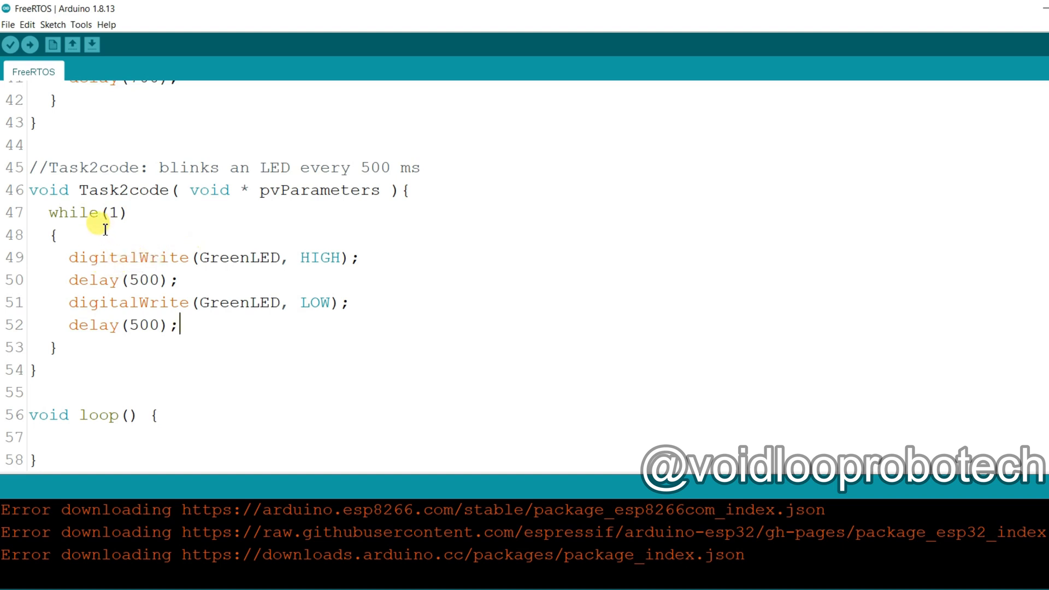
mouse_move(166, 249)
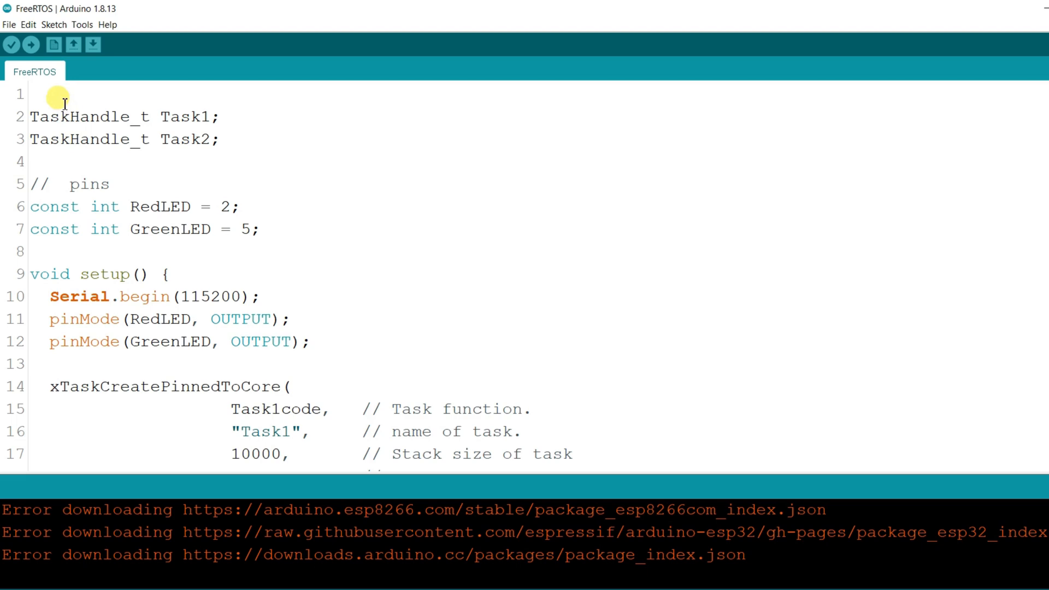
- Compile the FreeRTOS sketch and flash it to the ESP32 board
click(30, 44)
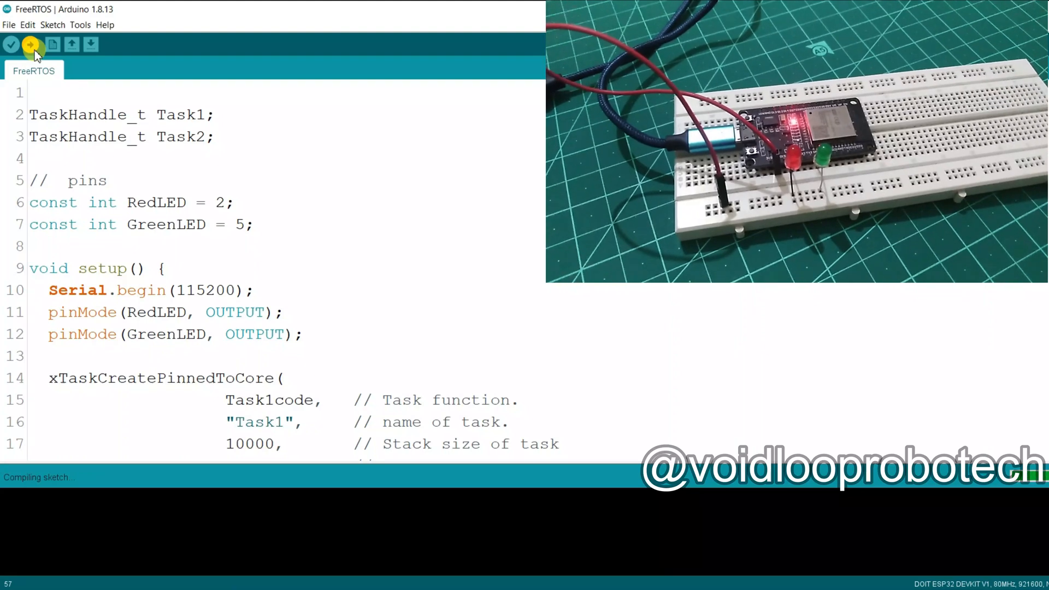
click(29, 45)
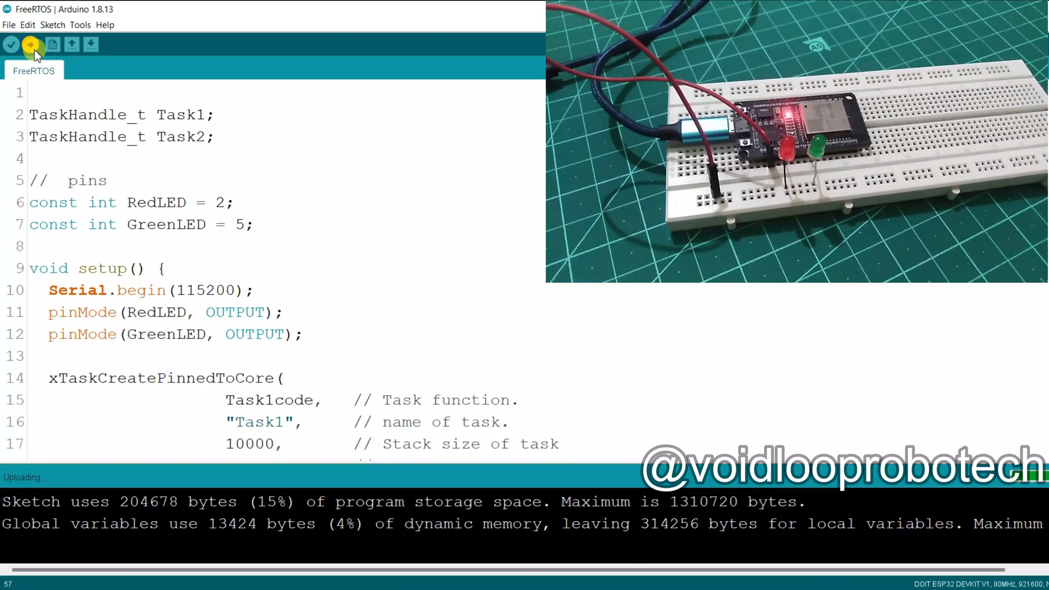